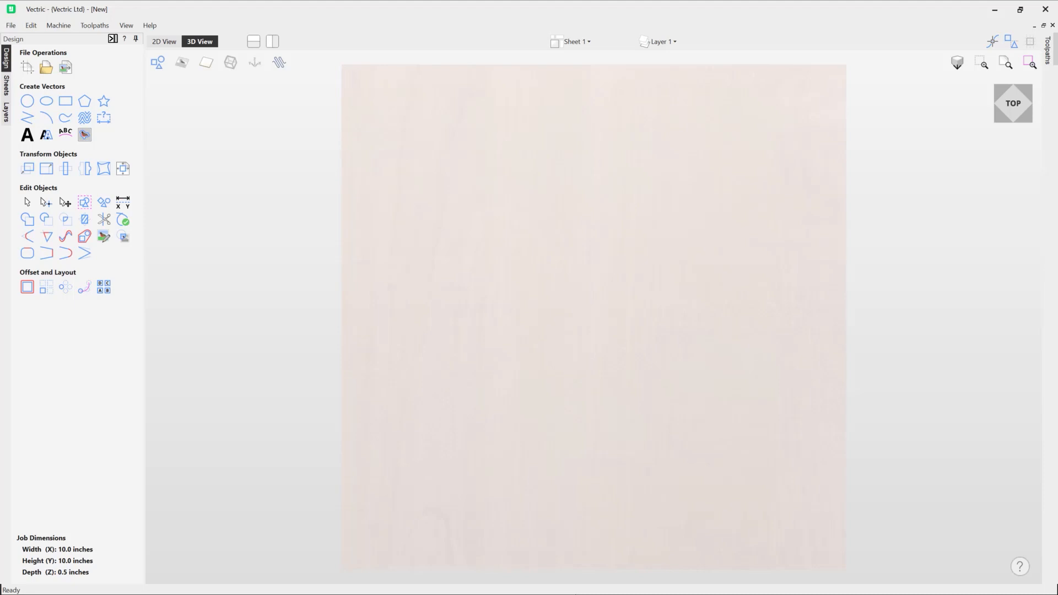
pyautogui.moveTo(551, 514)
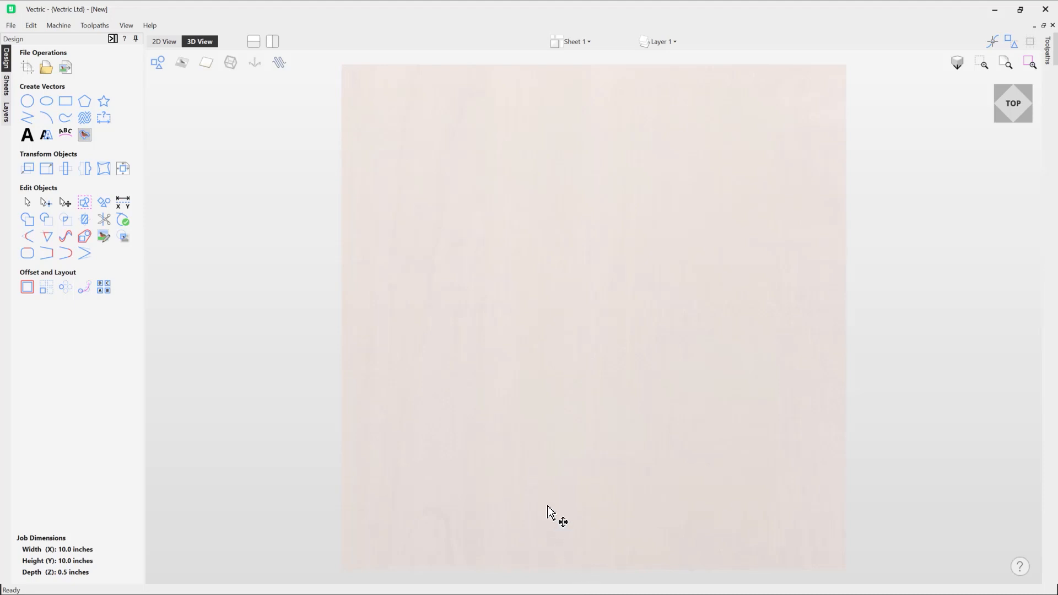
pyautogui.moveTo(103, 101)
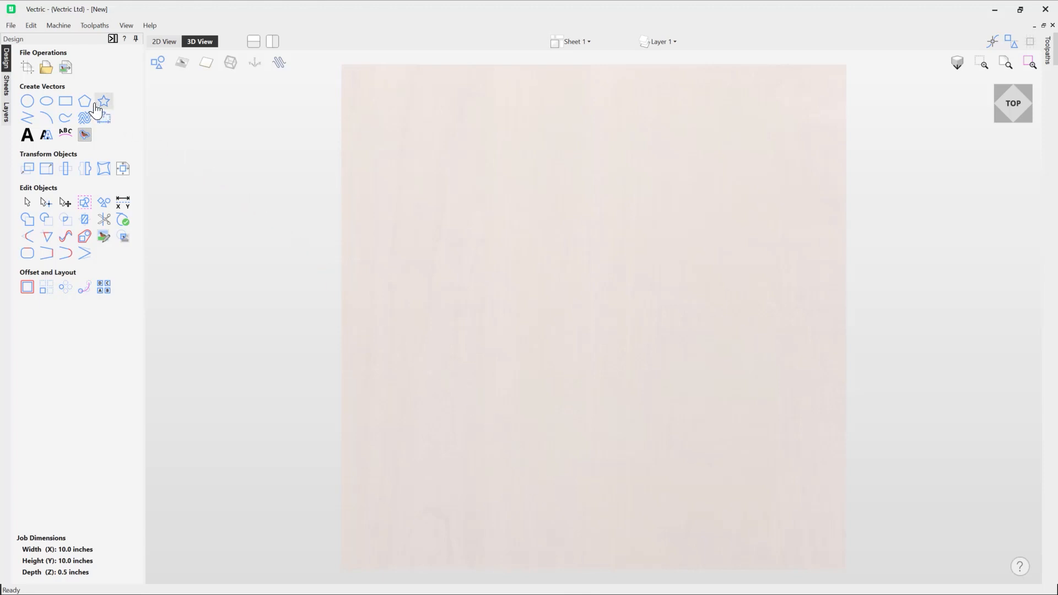
pyautogui.moveTo(84, 102)
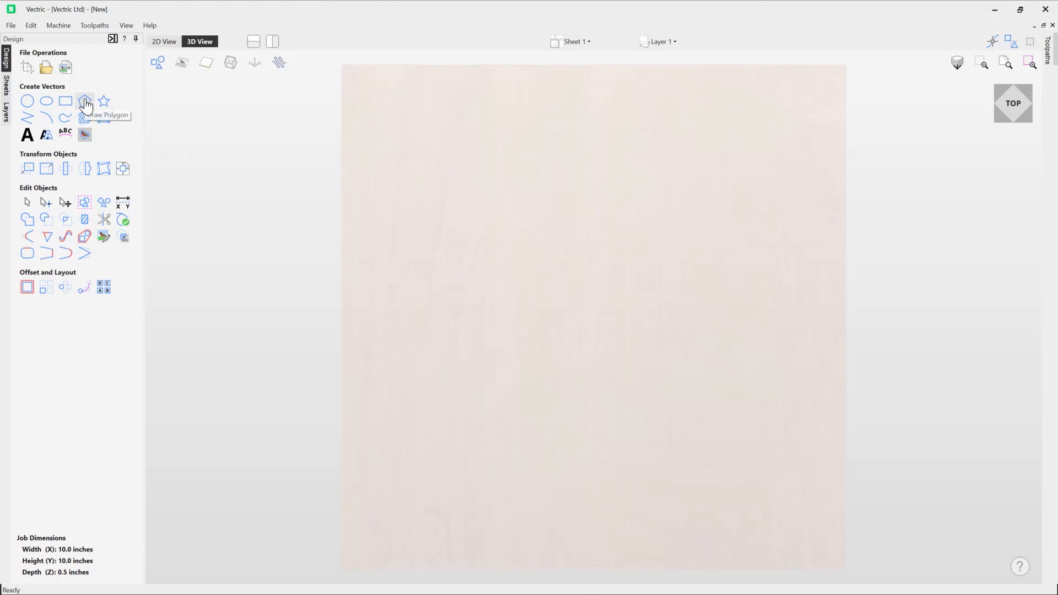
# - Open Draw Polygon and cycle the side count, then select the field to reset it to 5
pyautogui.click(84, 102)
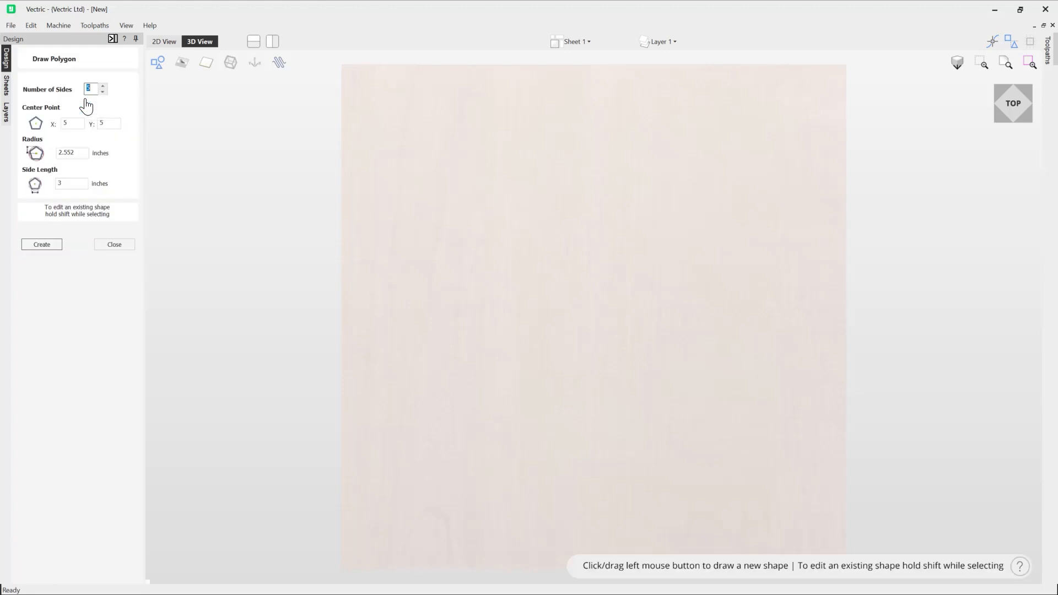
pyautogui.moveTo(39, 330)
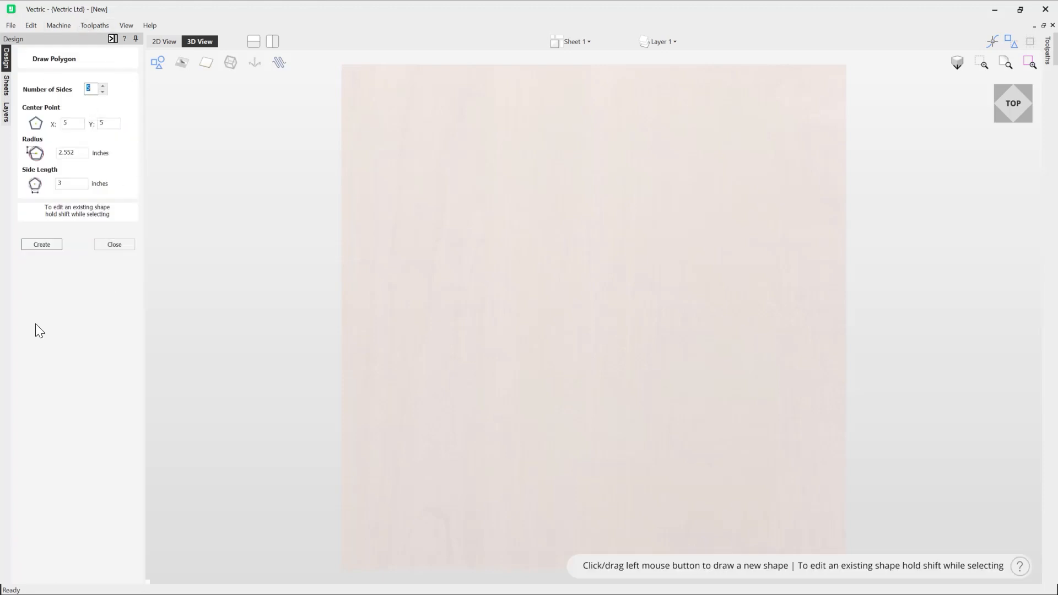
pyautogui.moveTo(81, 108)
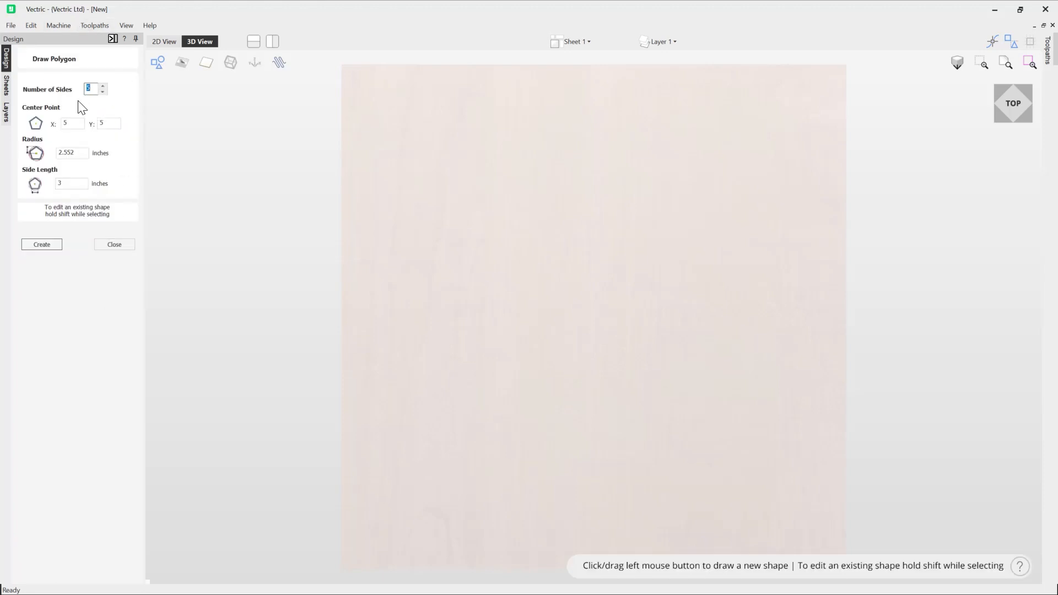
pyautogui.click(103, 86)
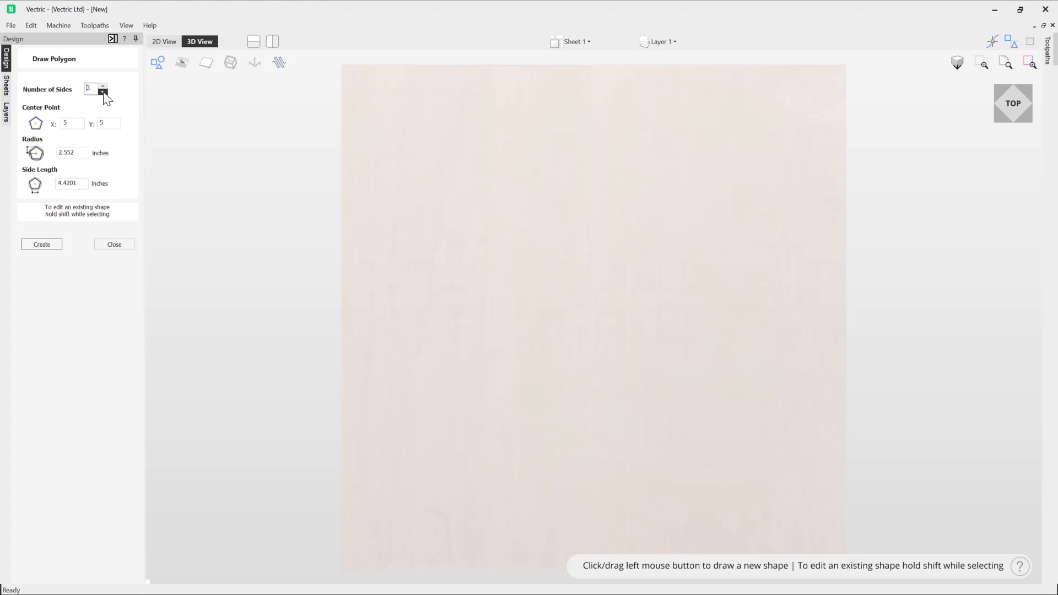
pyautogui.click(102, 91)
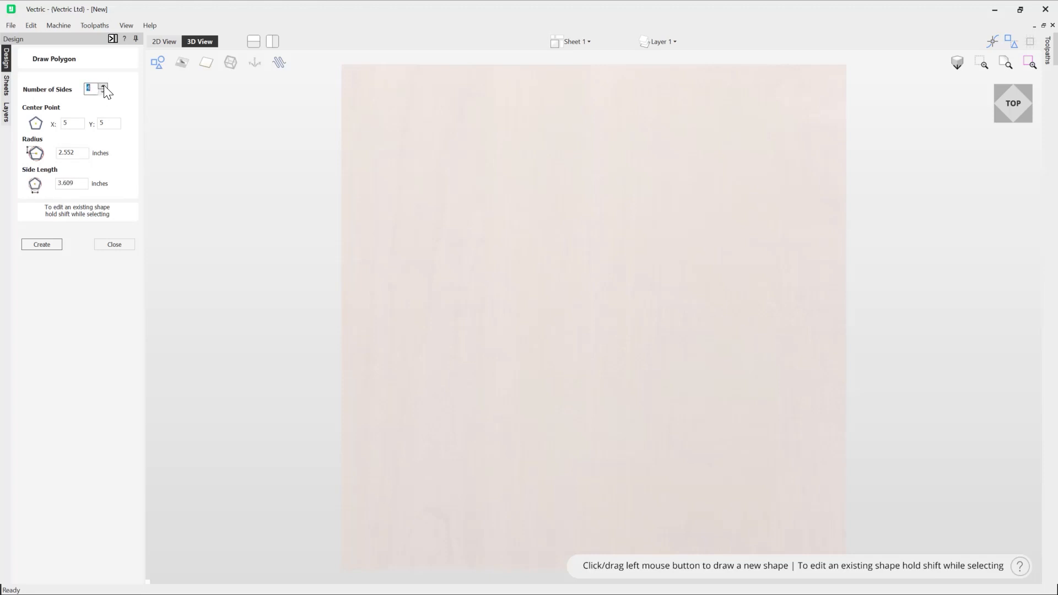
pyautogui.click(102, 87)
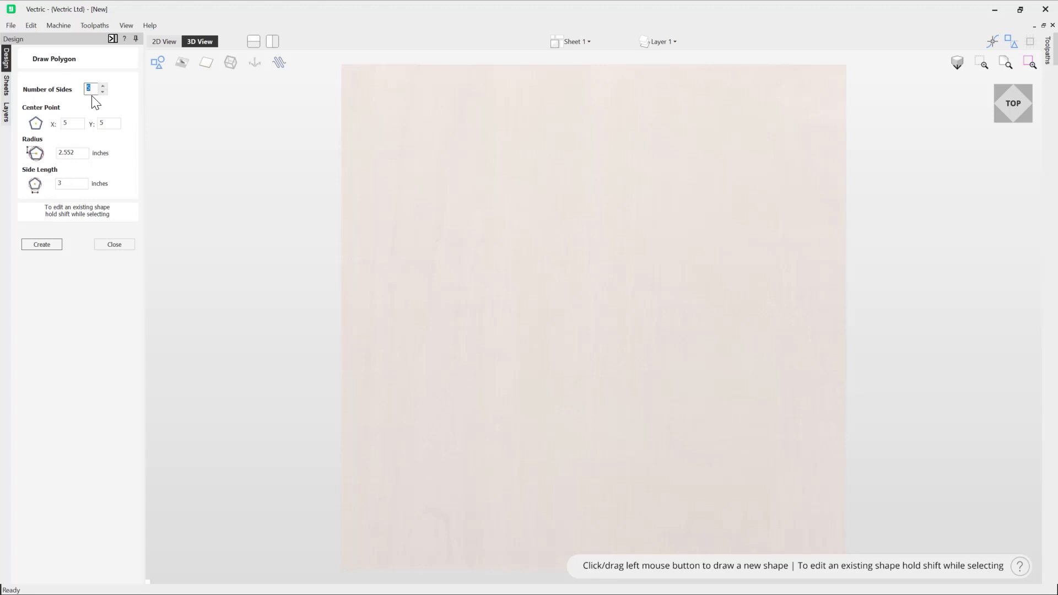
pyautogui.click(102, 86)
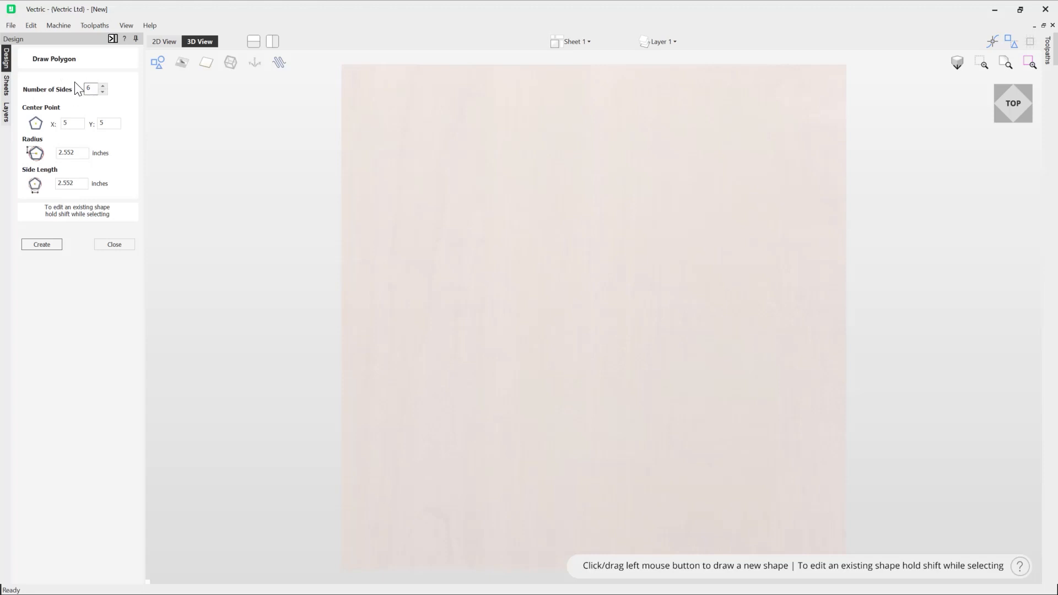
pyautogui.tripleClick(90, 88)
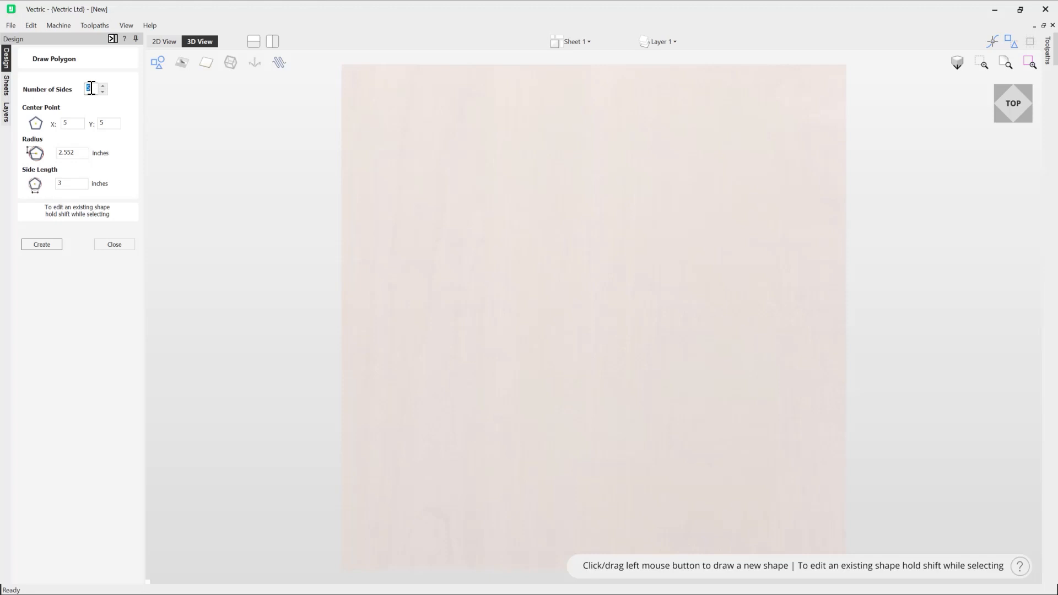
pyautogui.moveTo(654, 465)
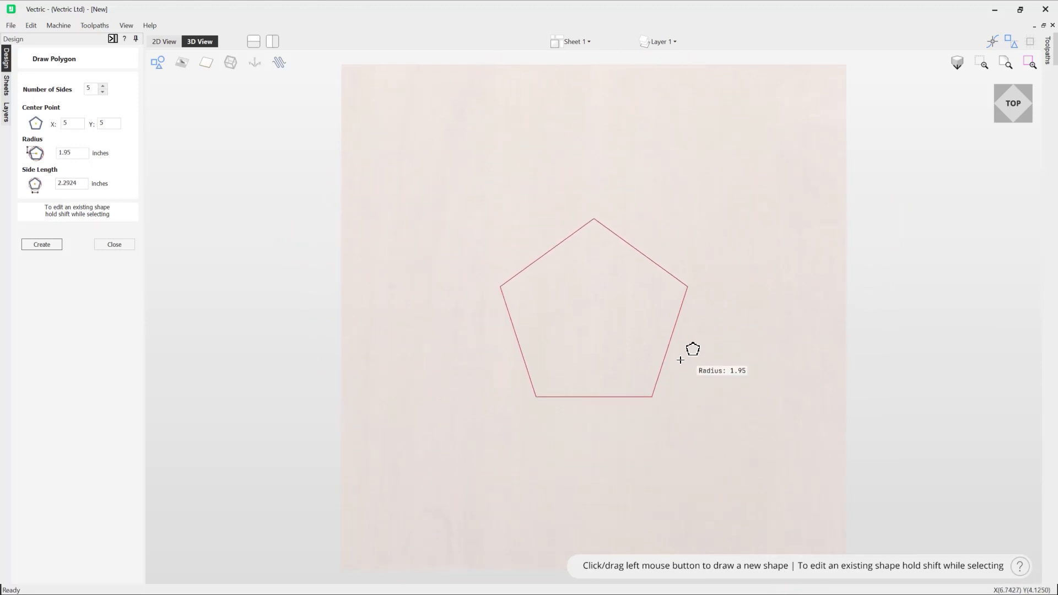
pyautogui.moveTo(688, 355)
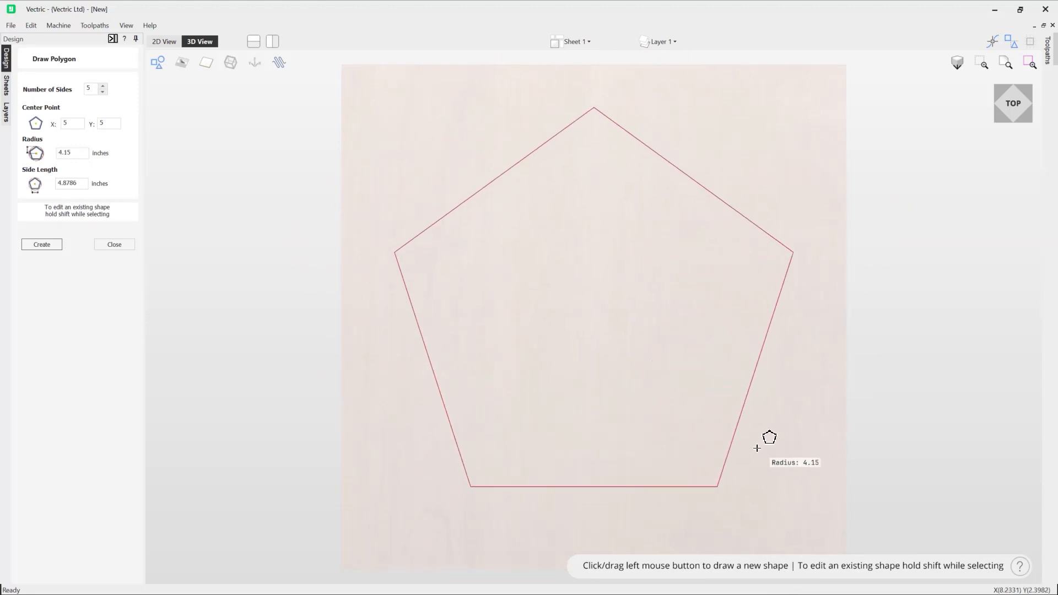
pyautogui.moveTo(740, 429)
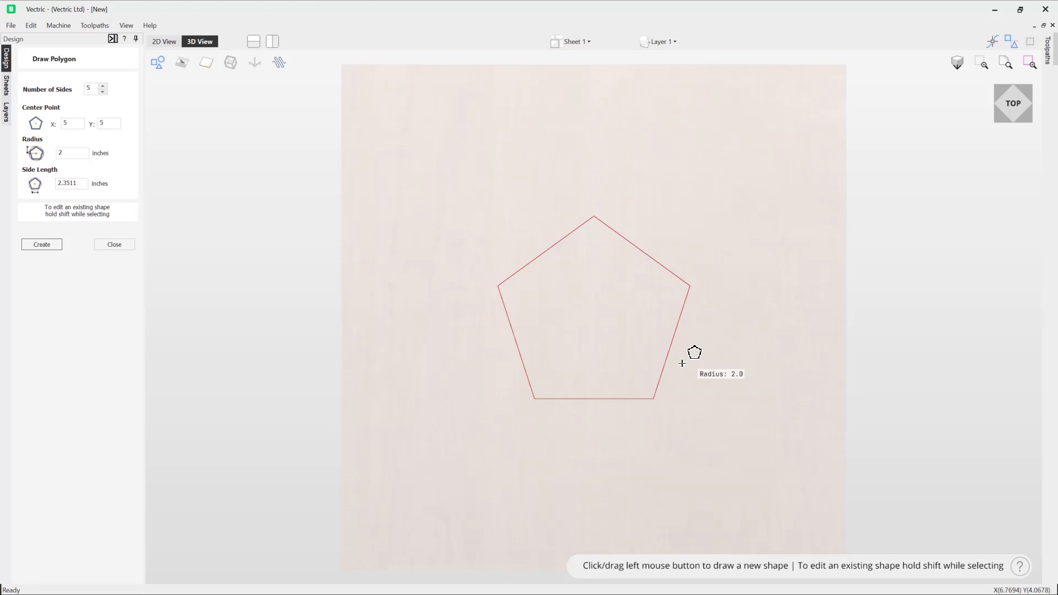
# - Select the drawn pentagon to edit its radius and side length
pyautogui.click(593, 317)
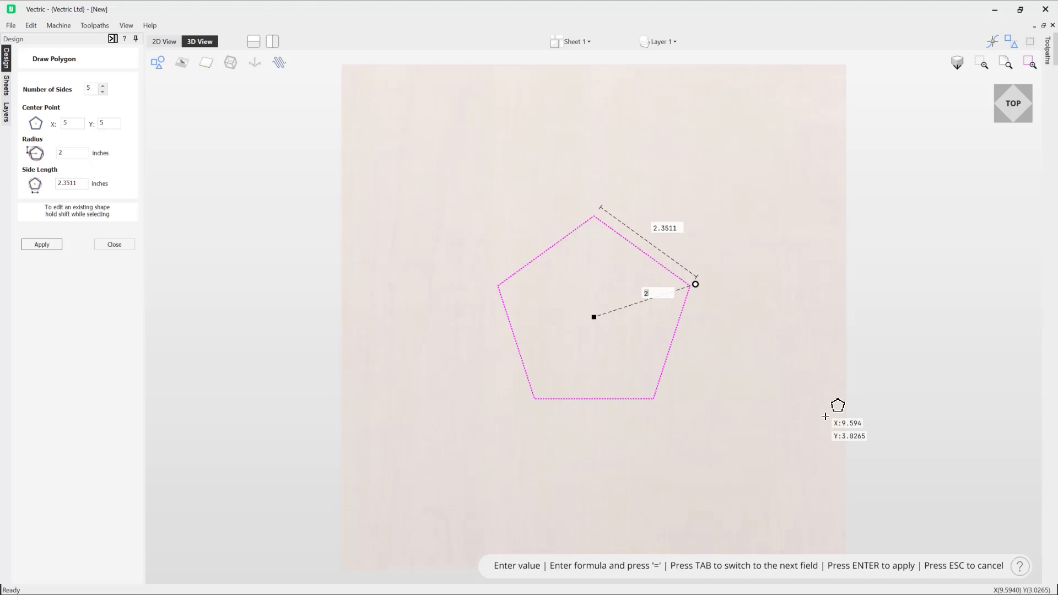
pyautogui.moveTo(782, 408)
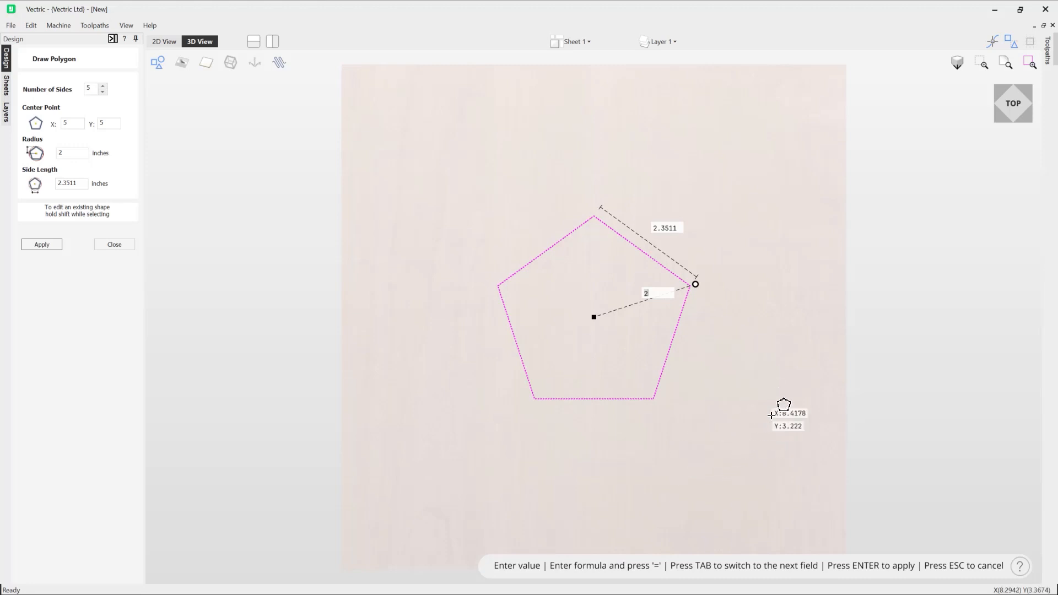
pyautogui.moveTo(456, 323)
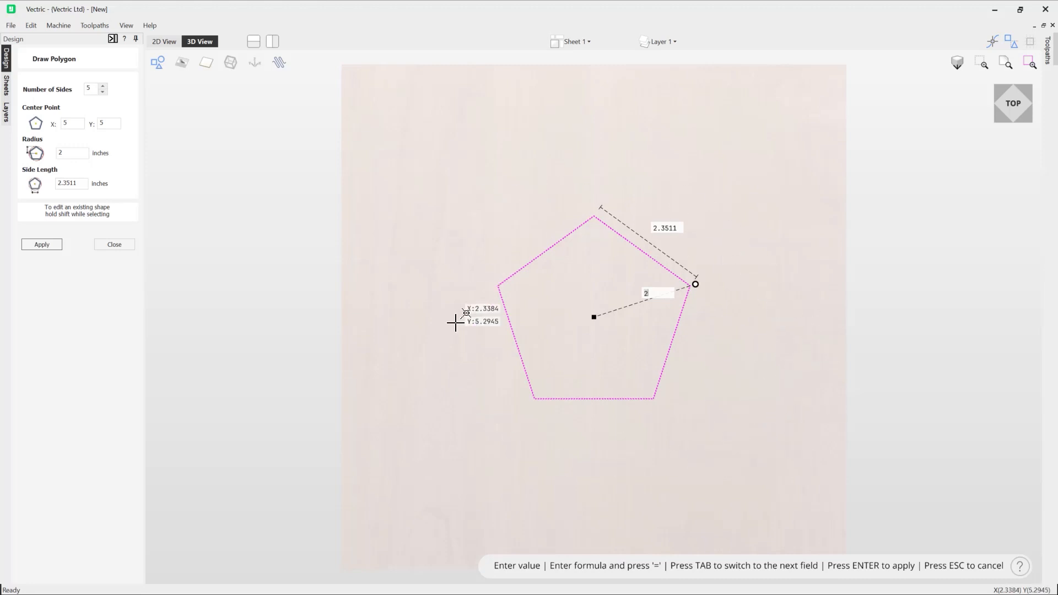
pyautogui.moveTo(766, 347)
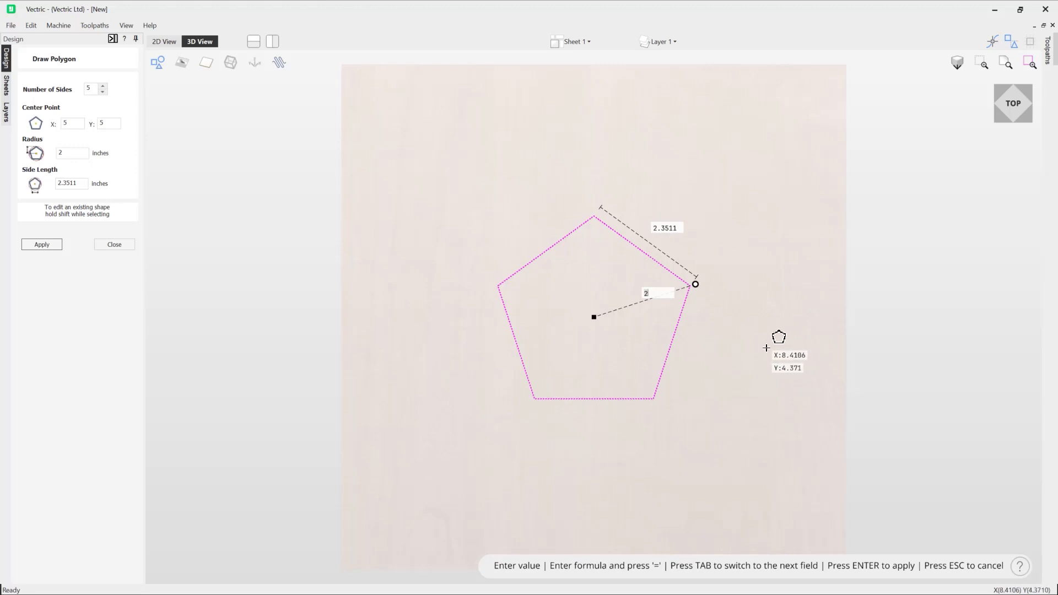
pyautogui.moveTo(697, 286)
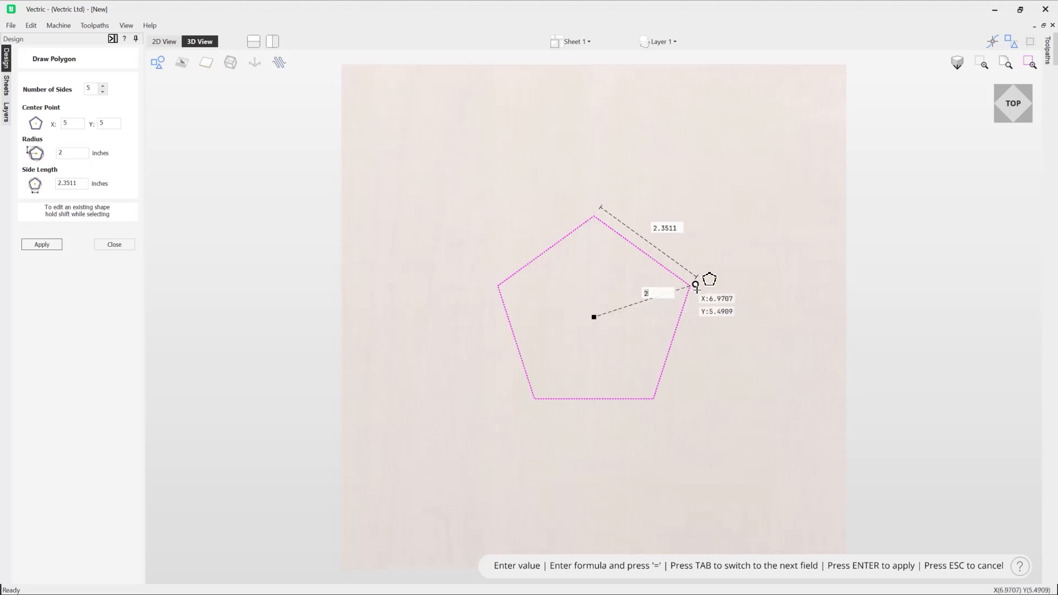
pyautogui.moveTo(613, 321)
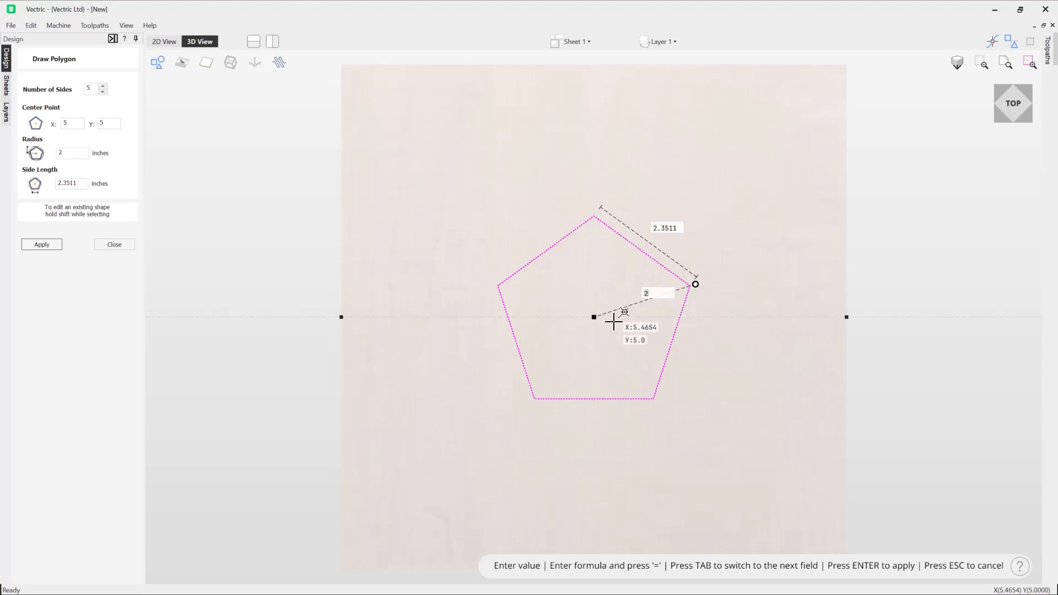
pyautogui.moveTo(651, 298)
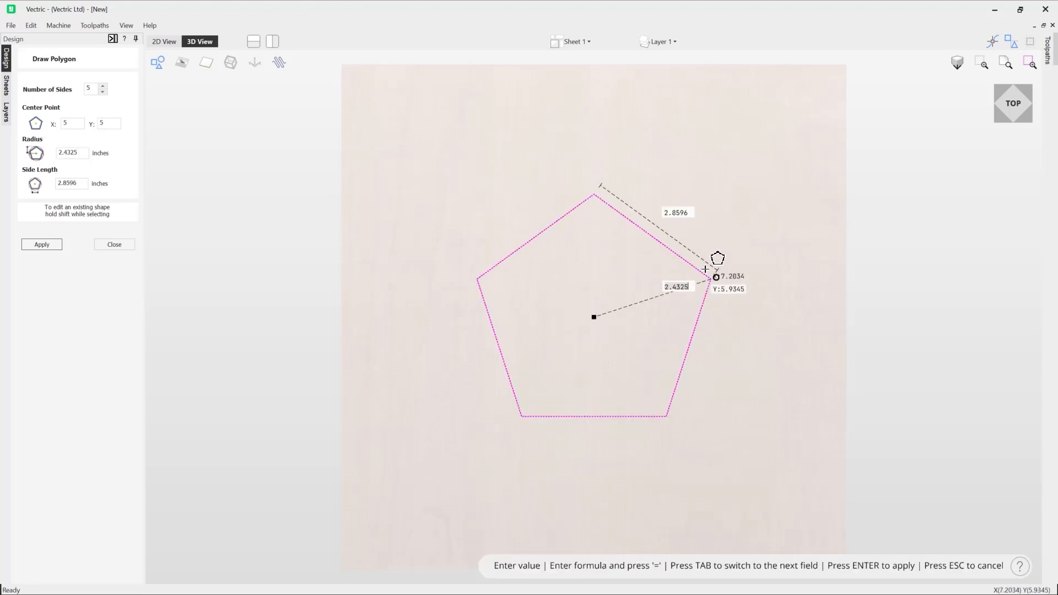
pyautogui.moveTo(664, 291)
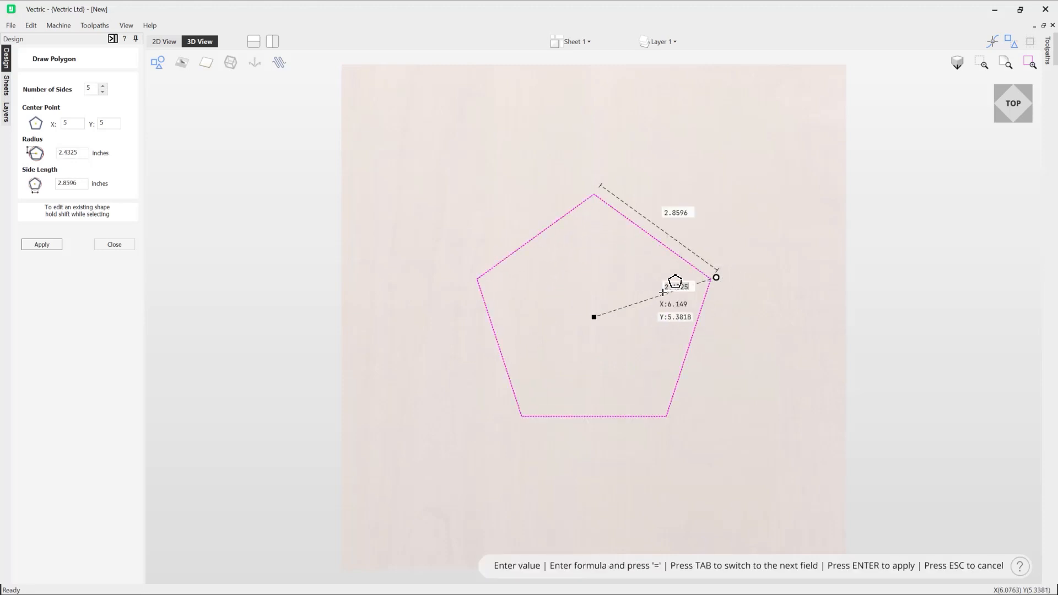
pyautogui.moveTo(634, 295)
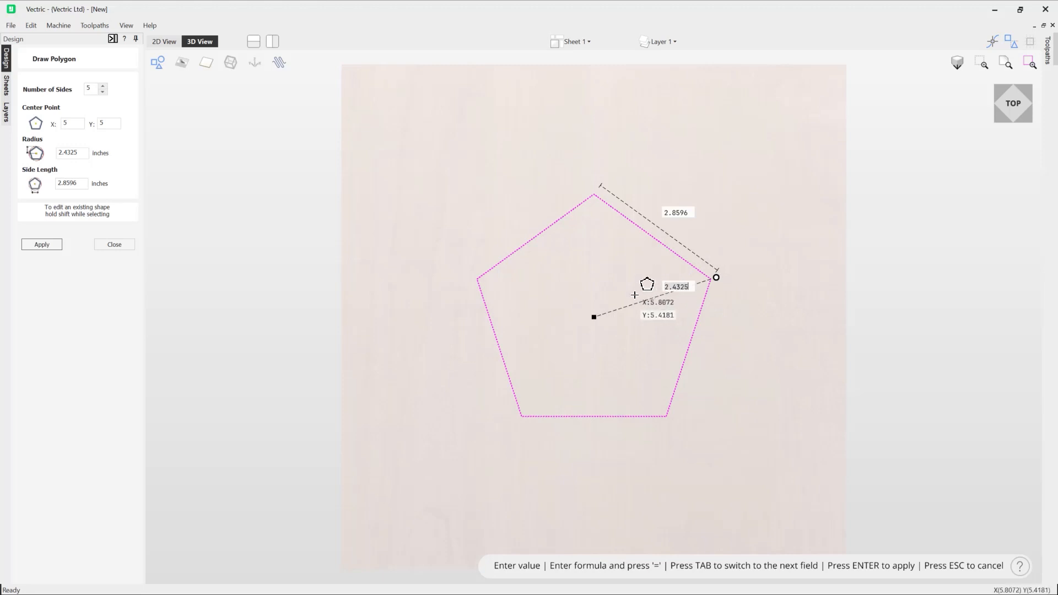
pyautogui.moveTo(695, 211)
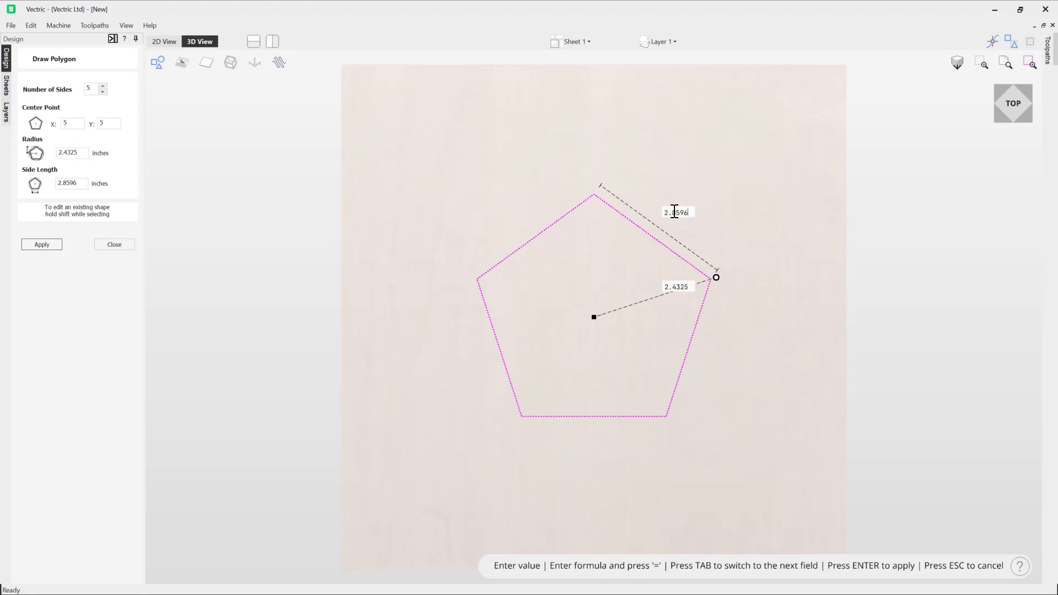
pyautogui.moveTo(685, 222)
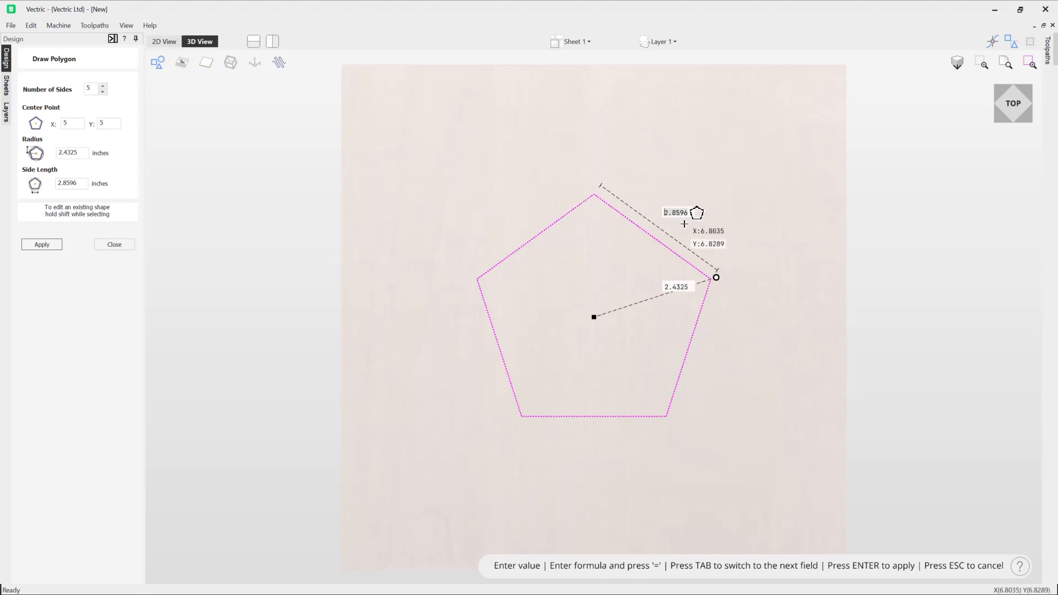
# - Enter 3 as the pentagon's side length, giving a 2.552-inch radius
pyautogui.write('3')
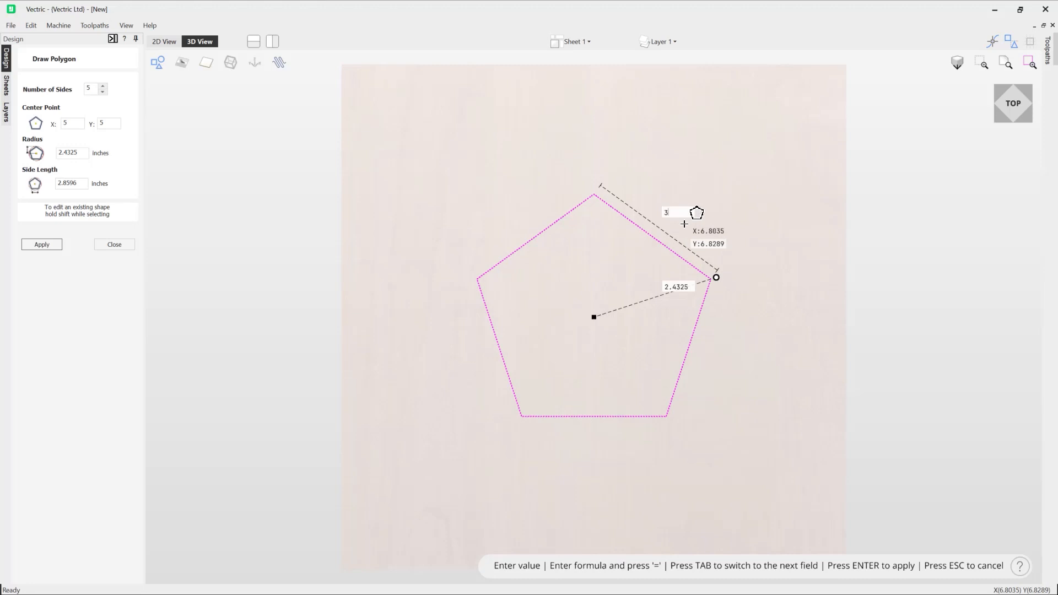
pyautogui.press('Return')
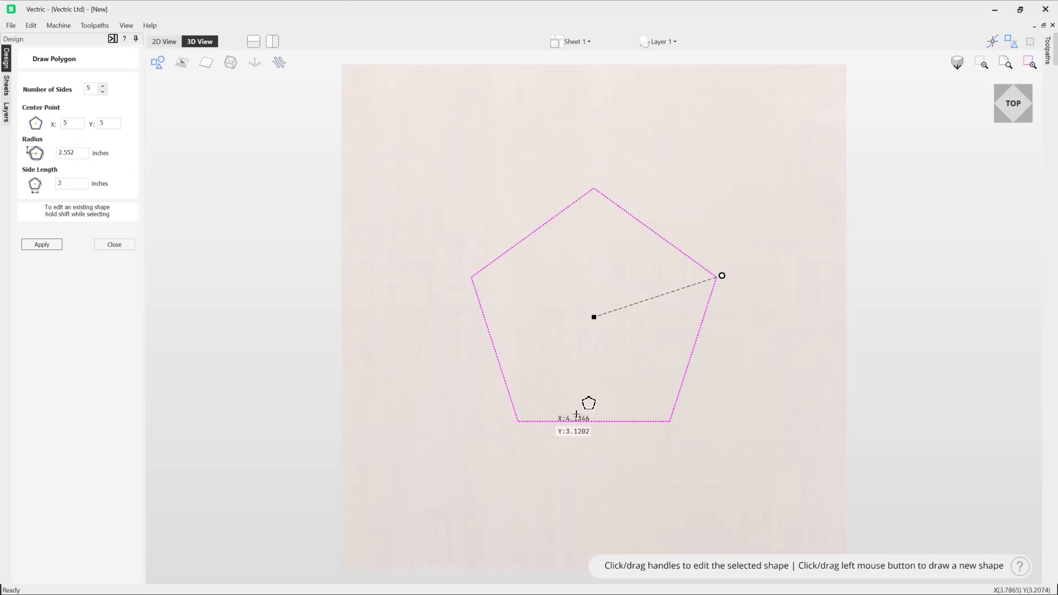
pyautogui.moveTo(777, 145)
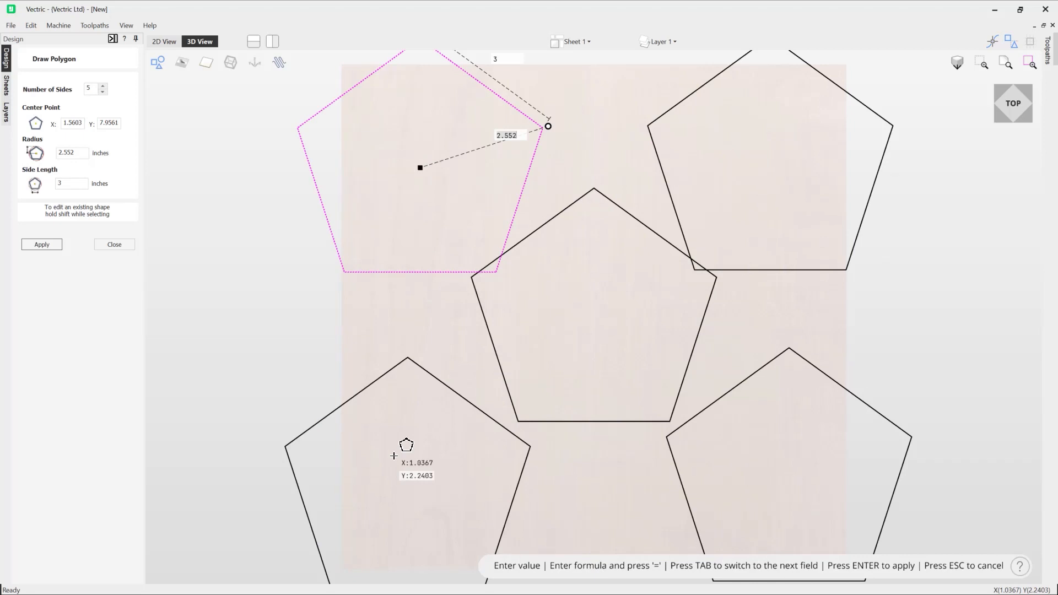
pyautogui.moveTo(772, 369)
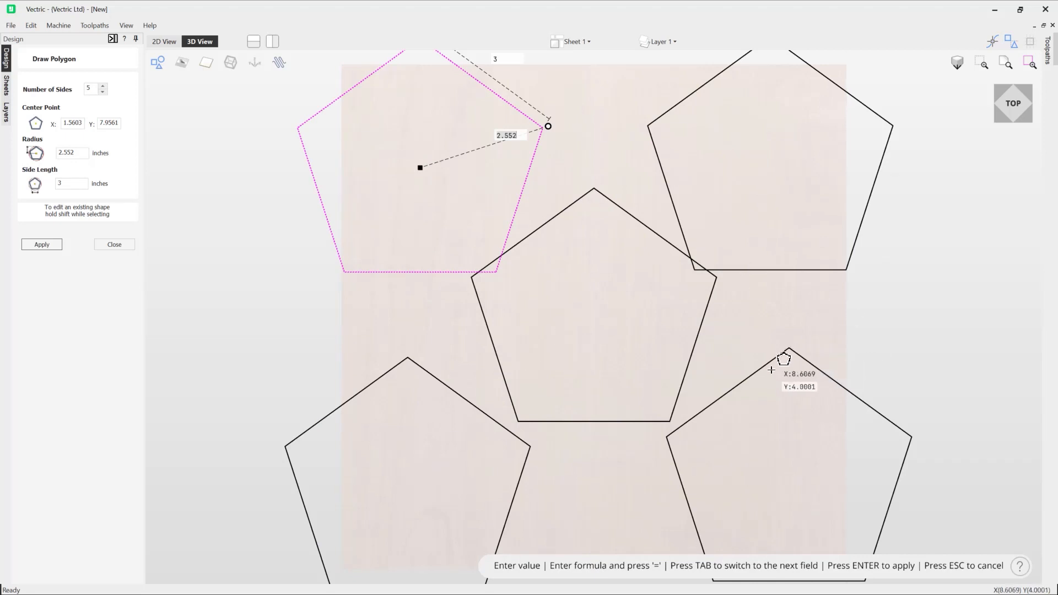
pyautogui.moveTo(745, 387)
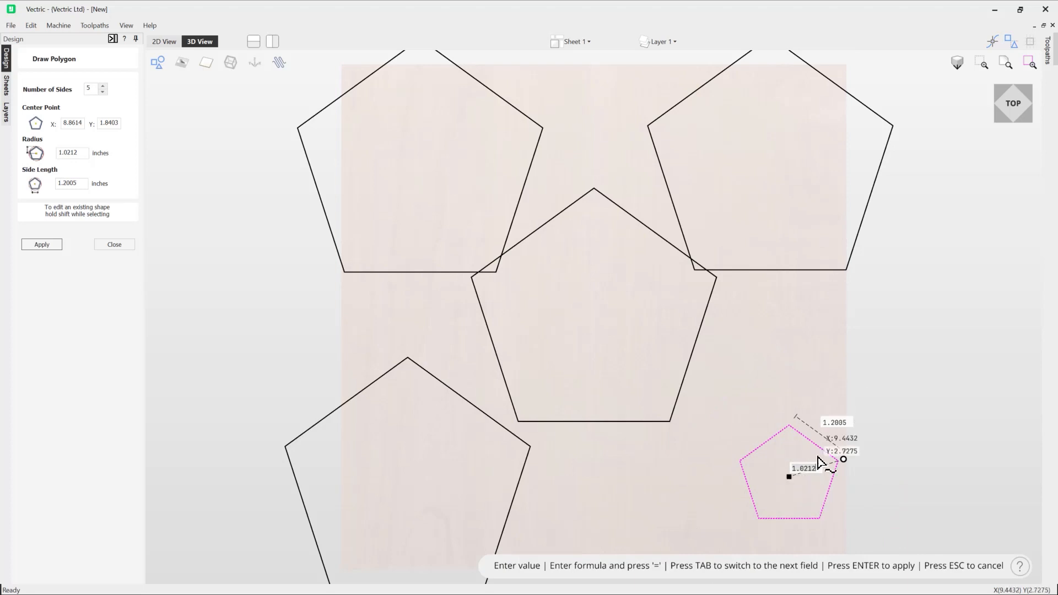
pyautogui.moveTo(730, 464)
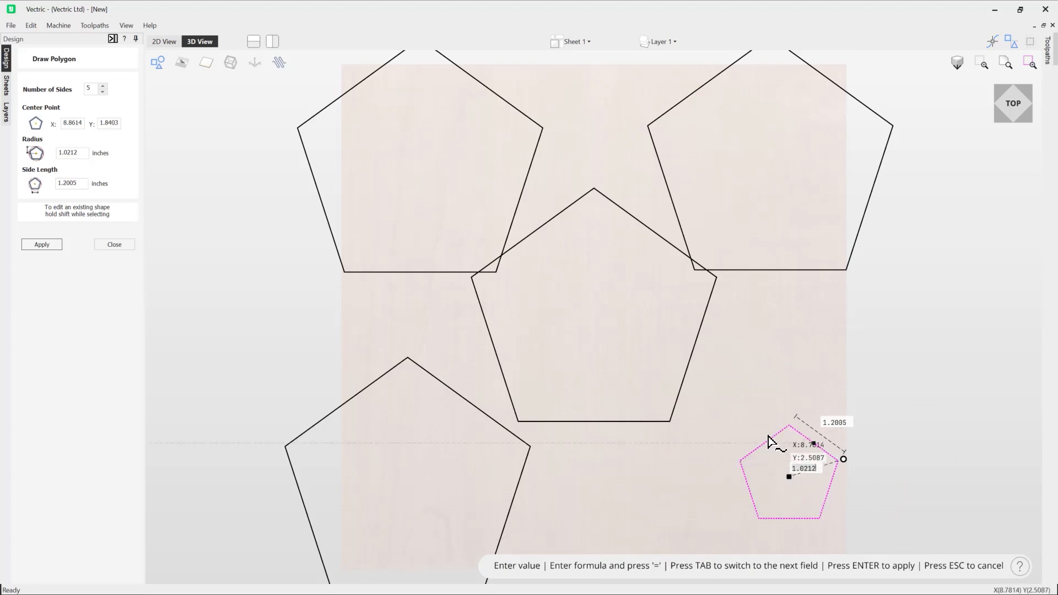
pyautogui.moveTo(507, 461)
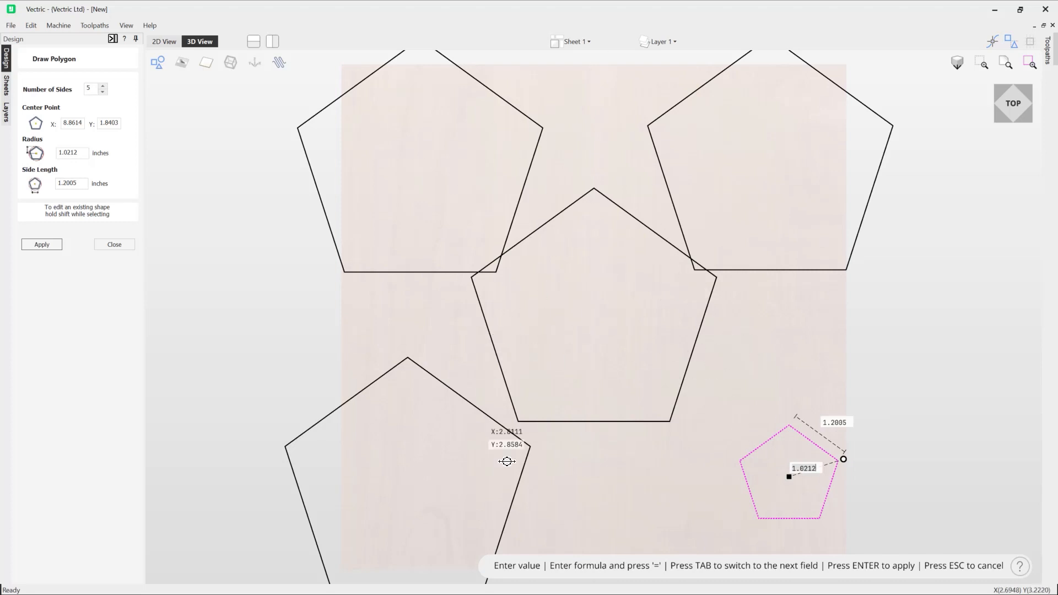
pyautogui.moveTo(118, 263)
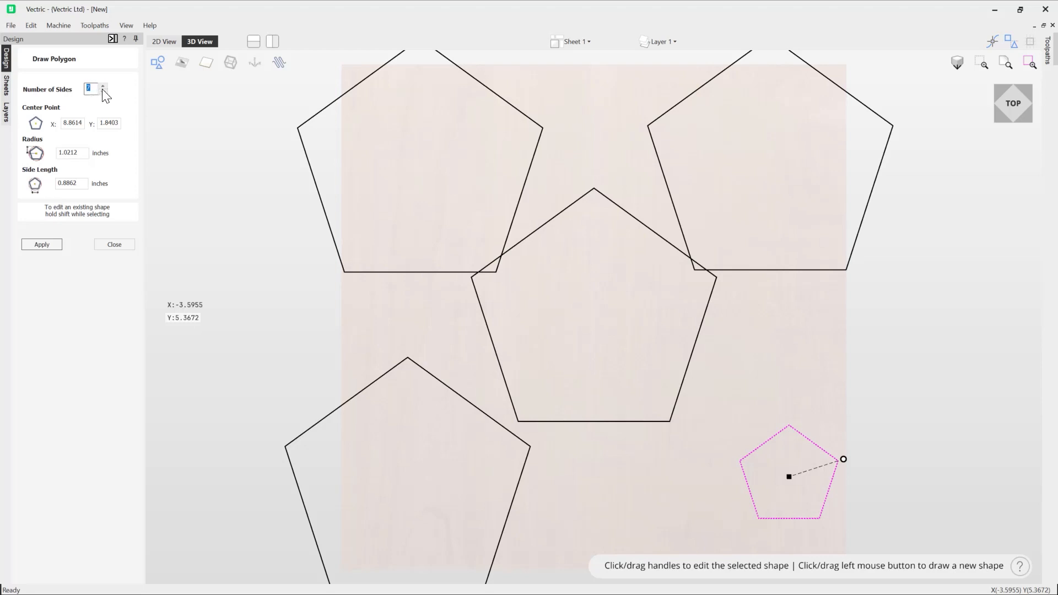
# - Change the small bottom-right polygon's Number of Sides to 7
pyautogui.click(102, 86)
pyautogui.write('7')
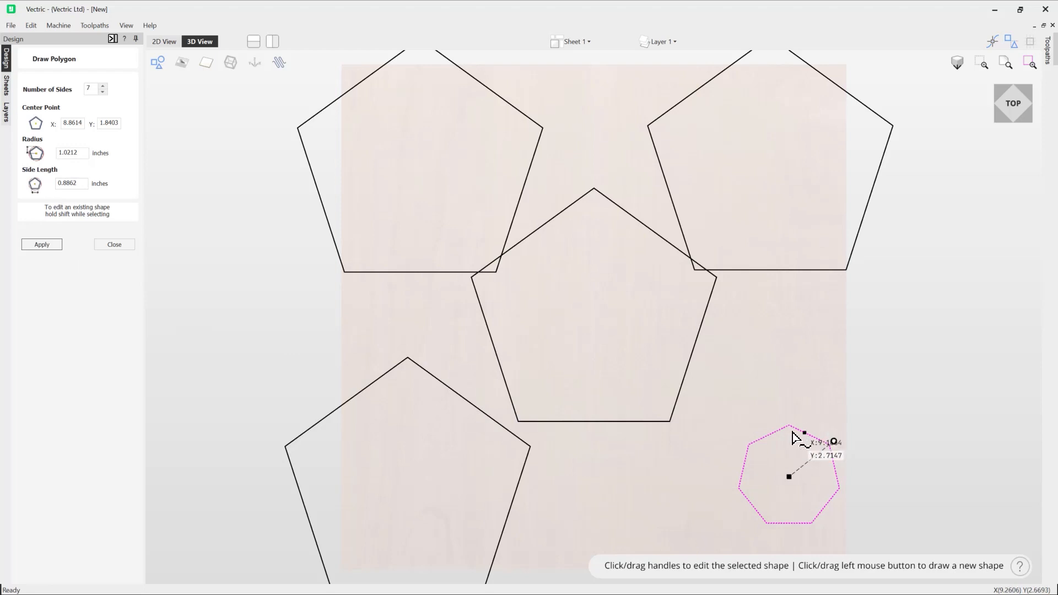
pyautogui.moveTo(302, 366)
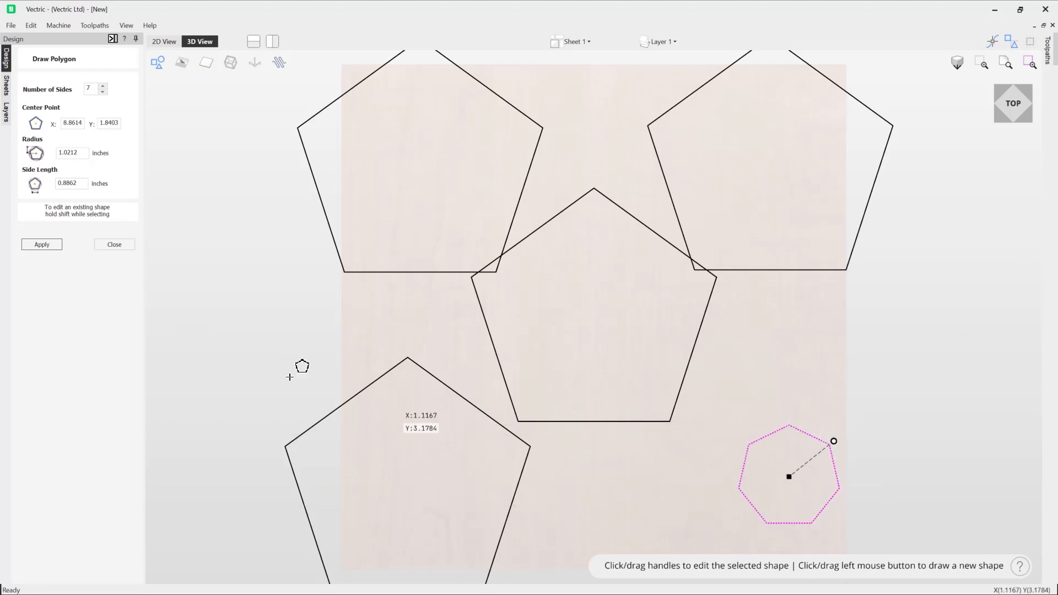
# - Close the Draw Polygon form, leaving the seven-sided polygon finished
pyautogui.click(114, 244)
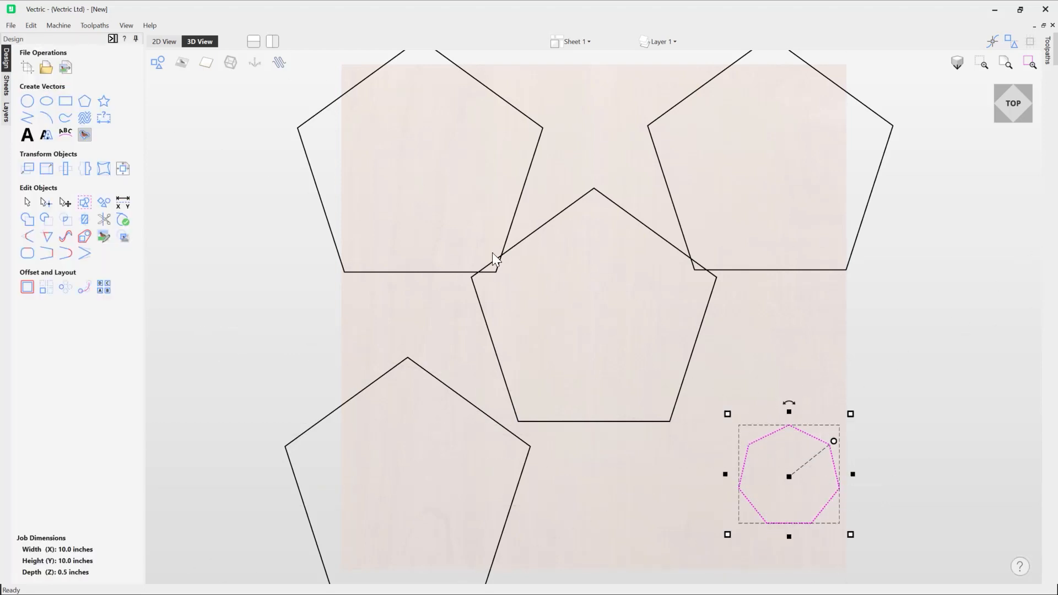
pyautogui.moveTo(610, 487)
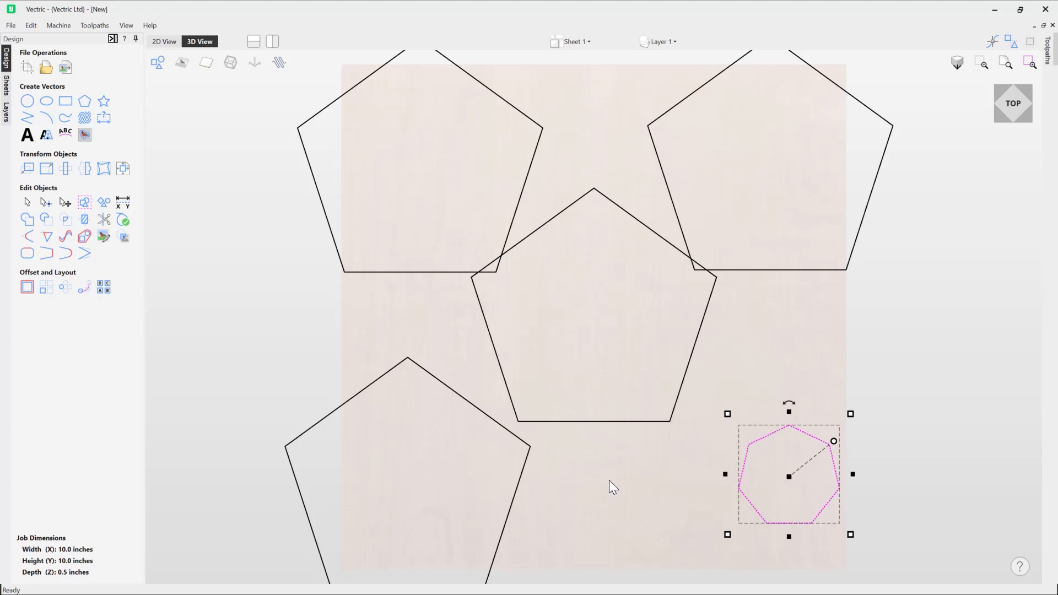
pyautogui.moveTo(742, 483)
pyautogui.write('3')
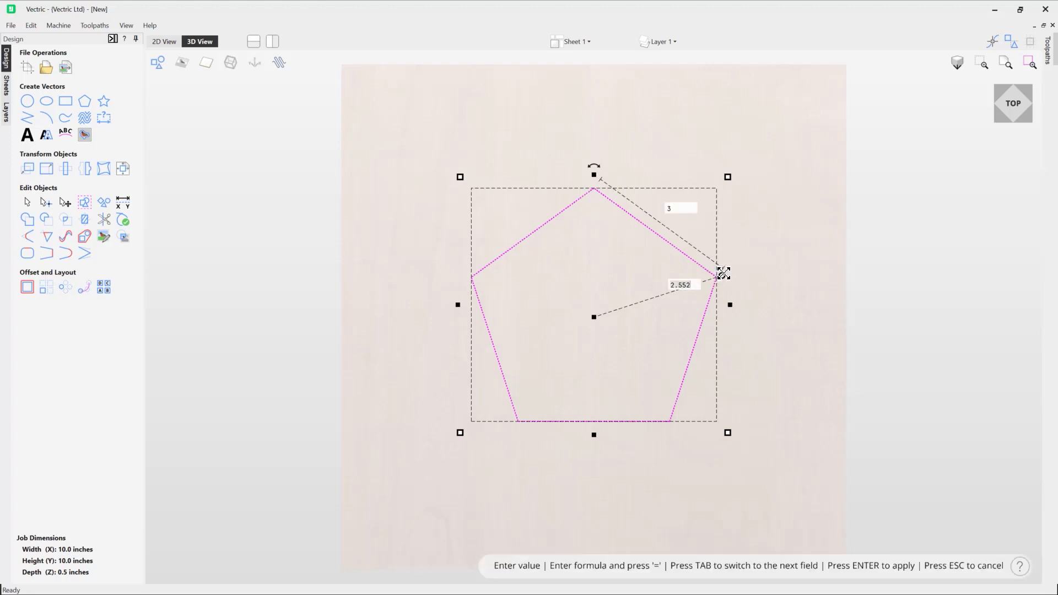
pyautogui.moveTo(733, 331)
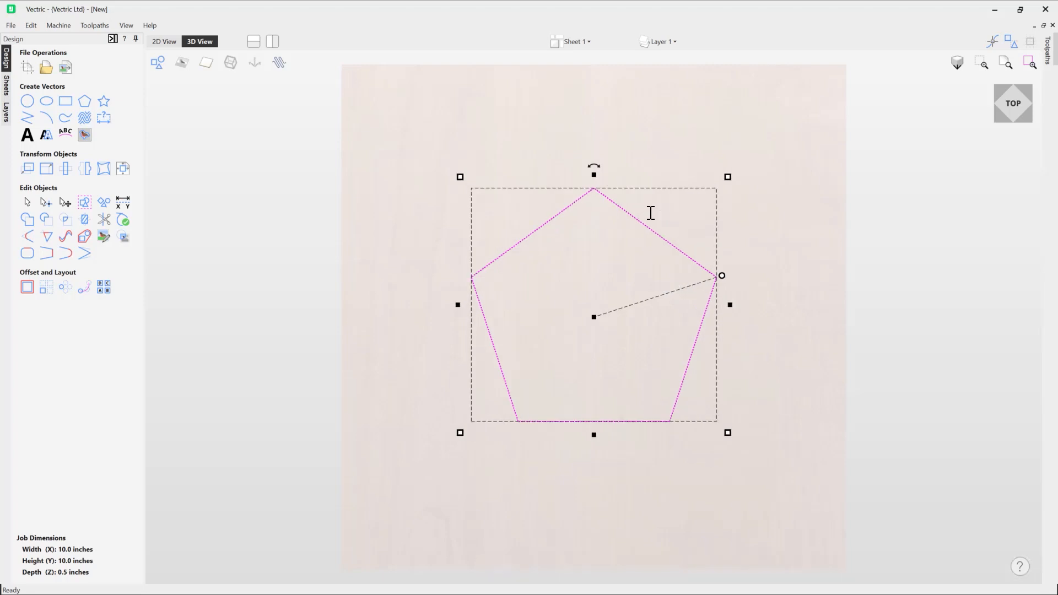
pyautogui.moveTo(817, 577)
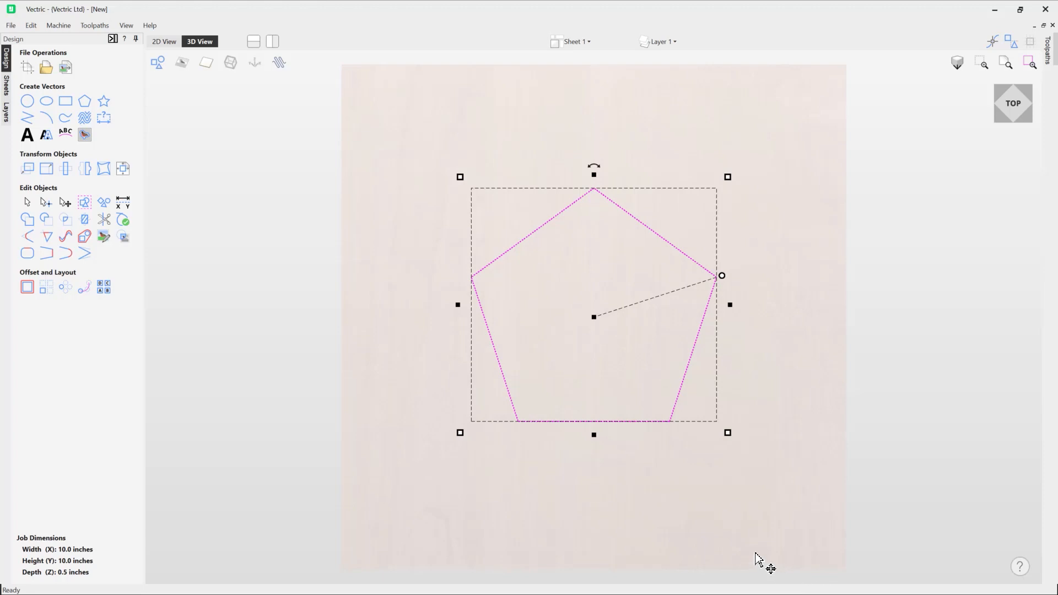
# - Reopen the centred 3-inch pentagon in the Draw Polygon form
pyautogui.click(84, 100)
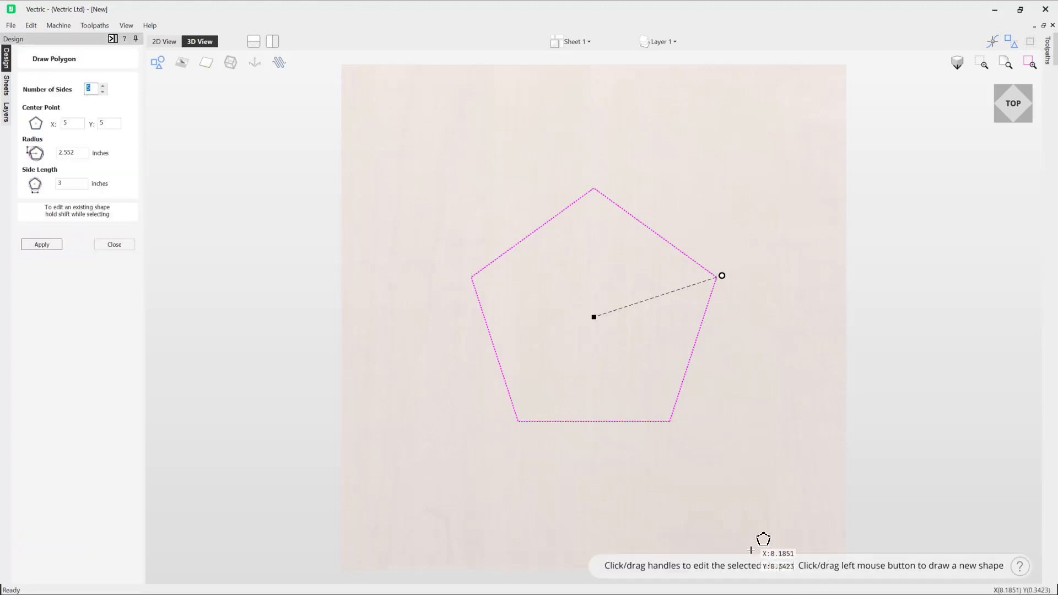
pyautogui.moveTo(111, 111)
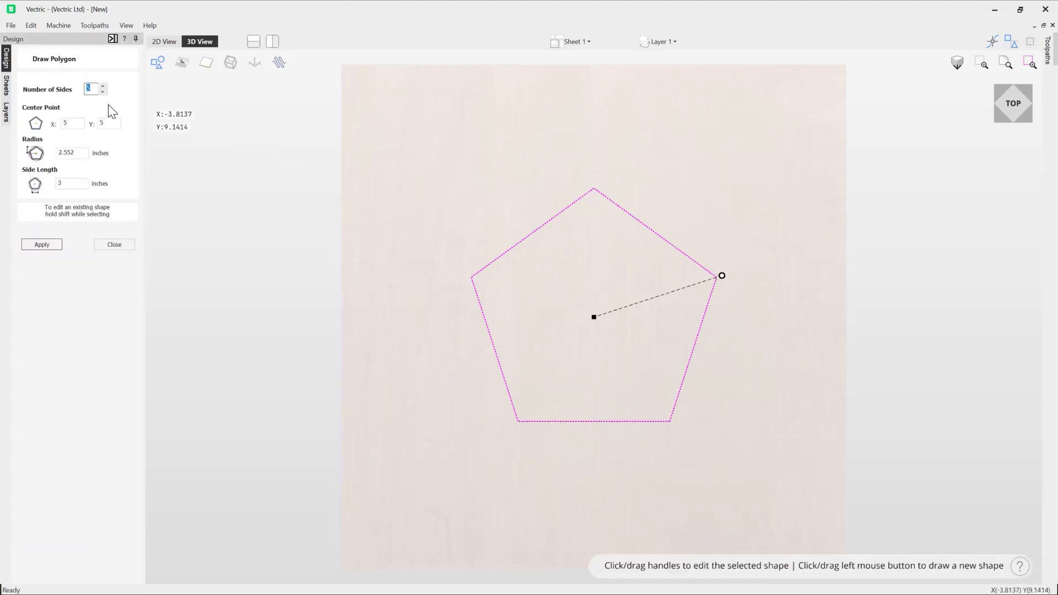
pyautogui.moveTo(694, 452)
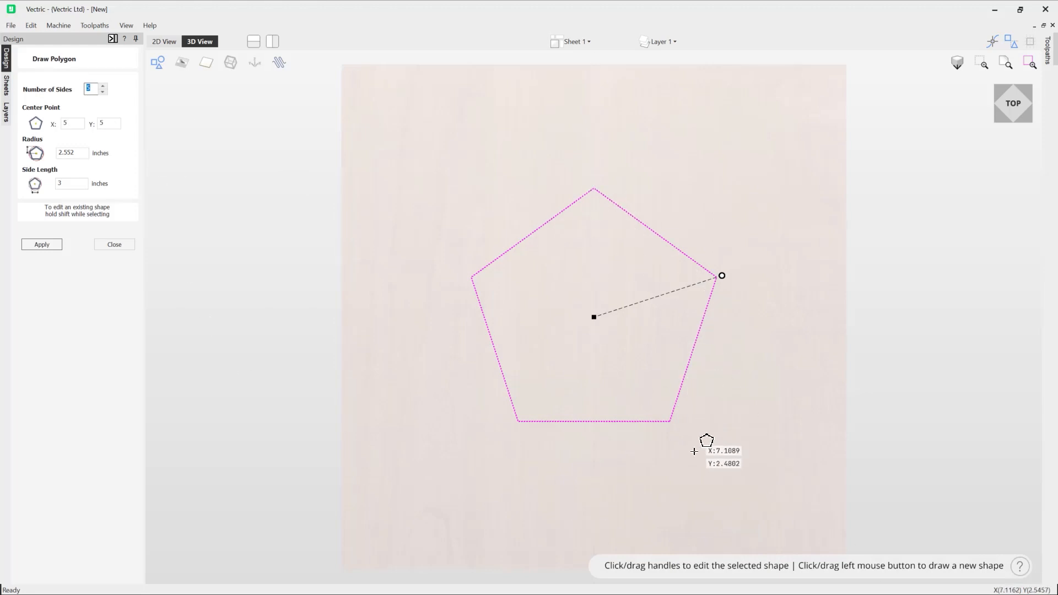
pyautogui.moveTo(694, 477)
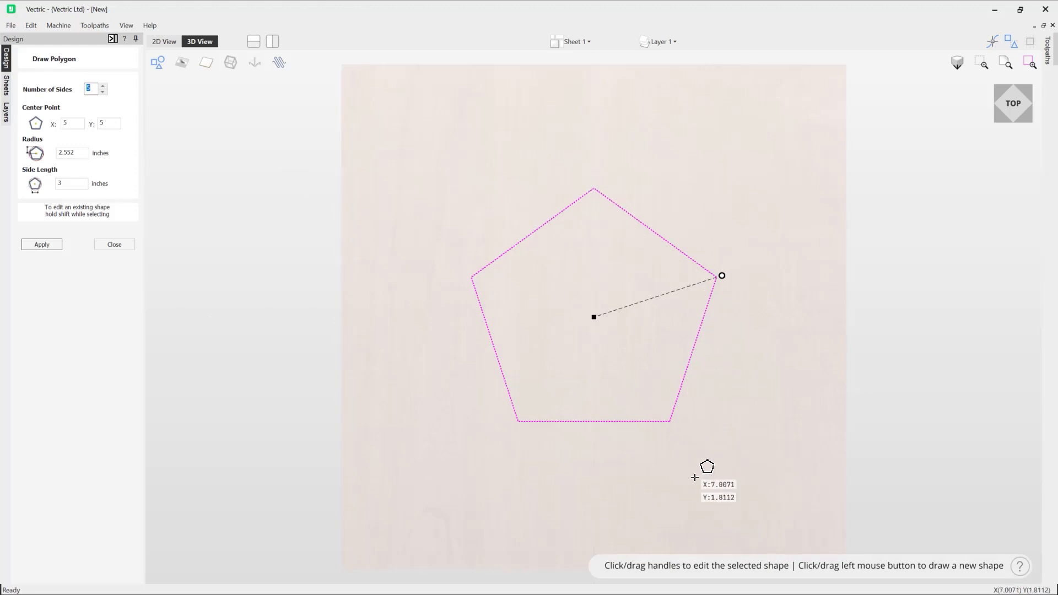